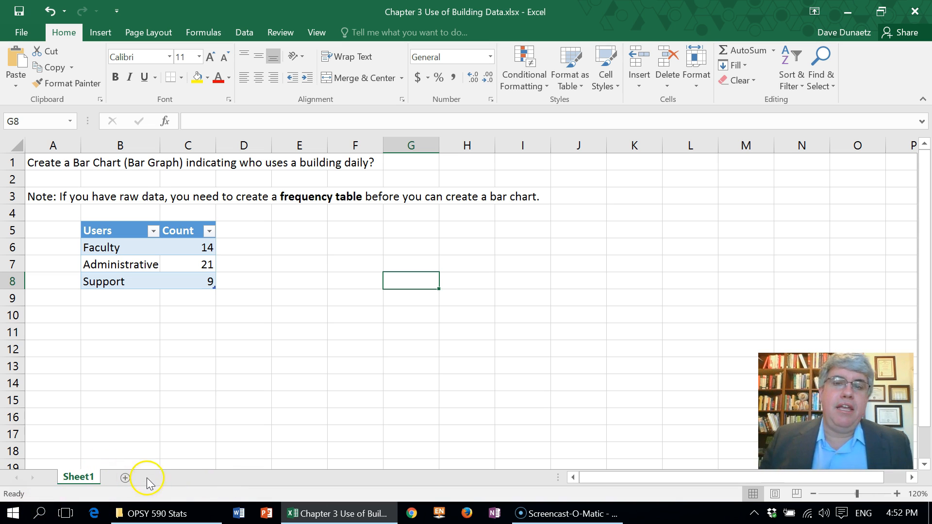
mouse_move(149, 457)
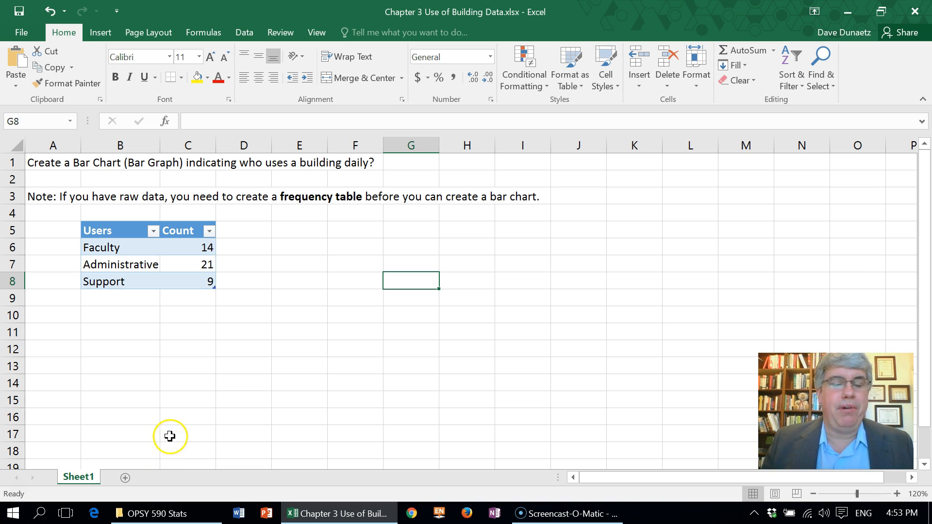
mouse_move(208, 377)
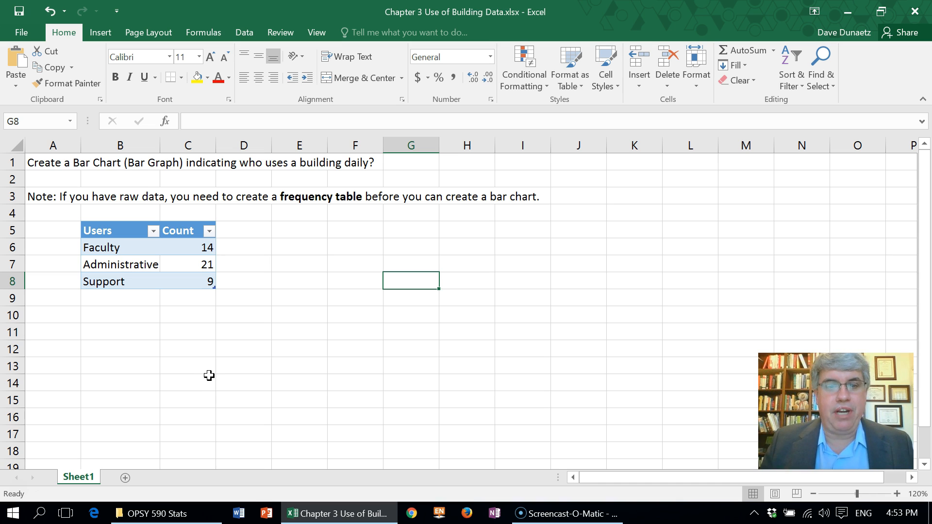
mouse_move(210, 379)
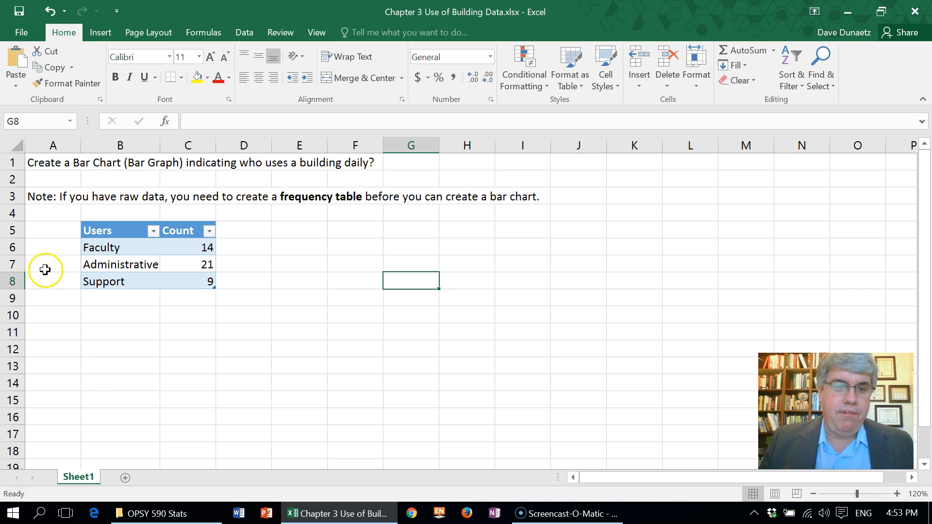
mouse_move(50, 247)
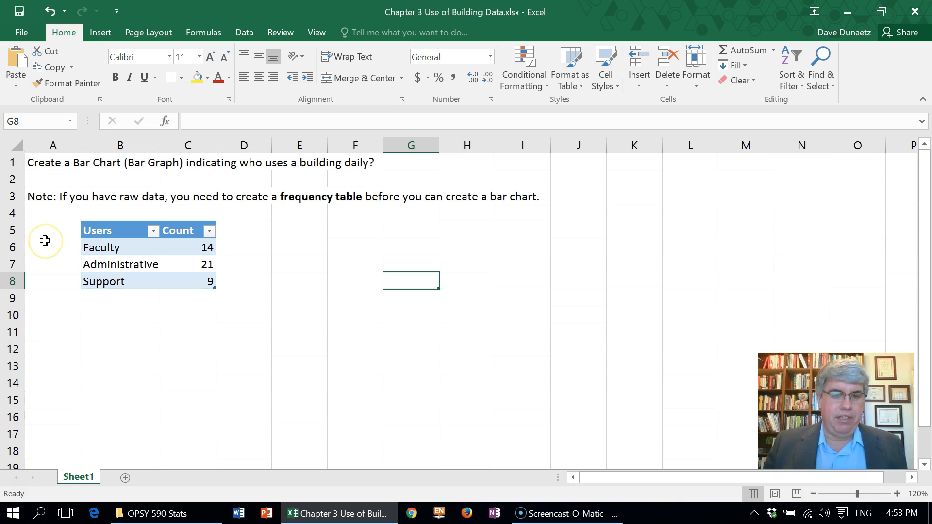
mouse_move(71, 251)
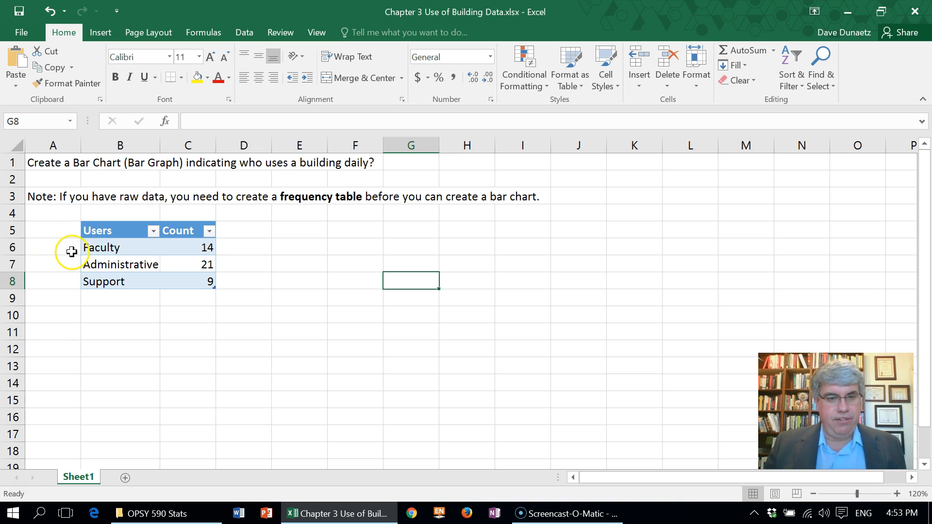
mouse_move(63, 265)
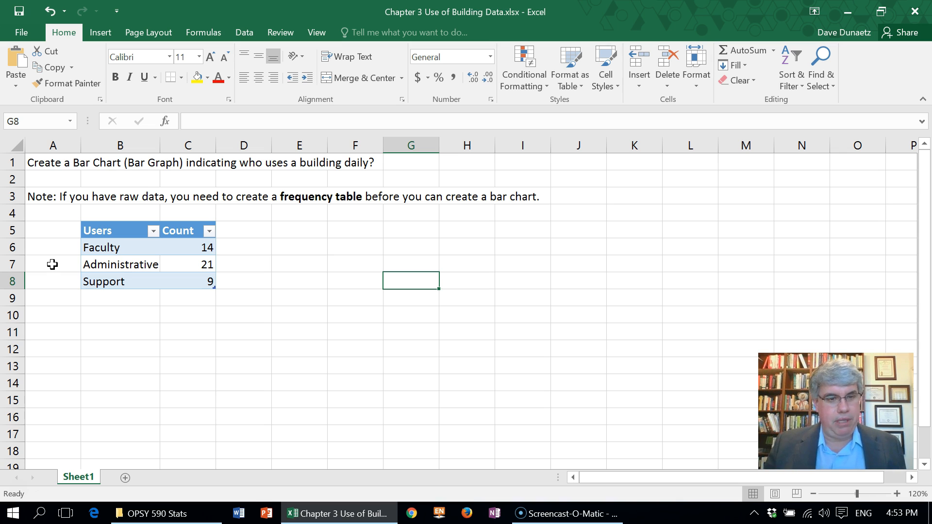
mouse_move(44, 282)
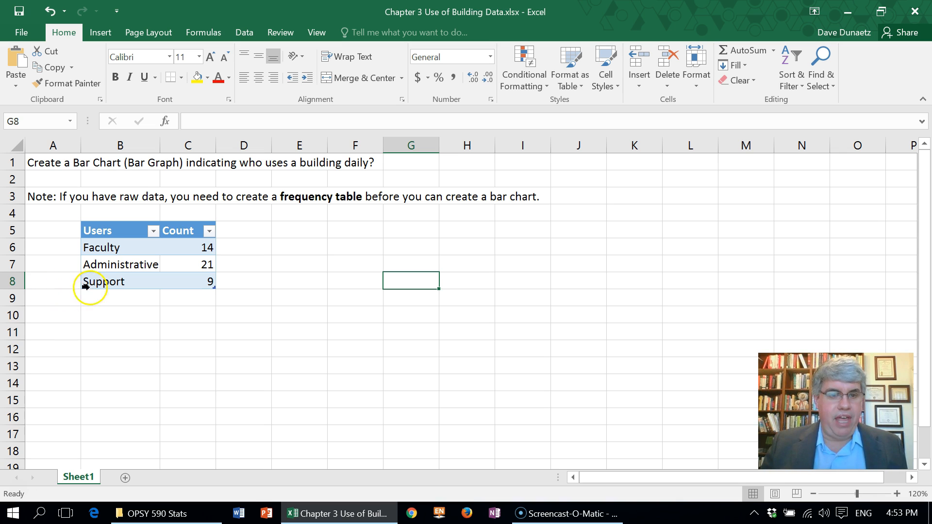
Insert a 2-D Clustered Column chart of the Faculty, Administrative and Support counts.
click(101, 247)
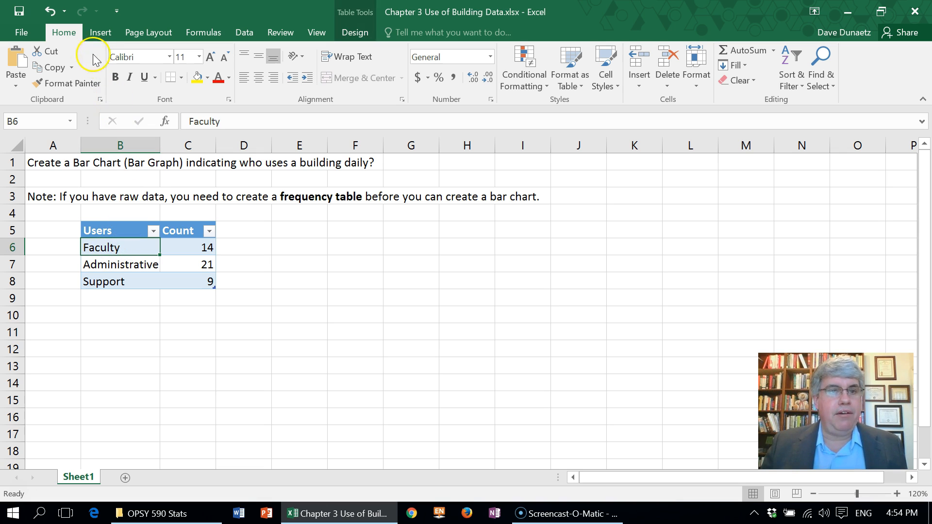
click(100, 32)
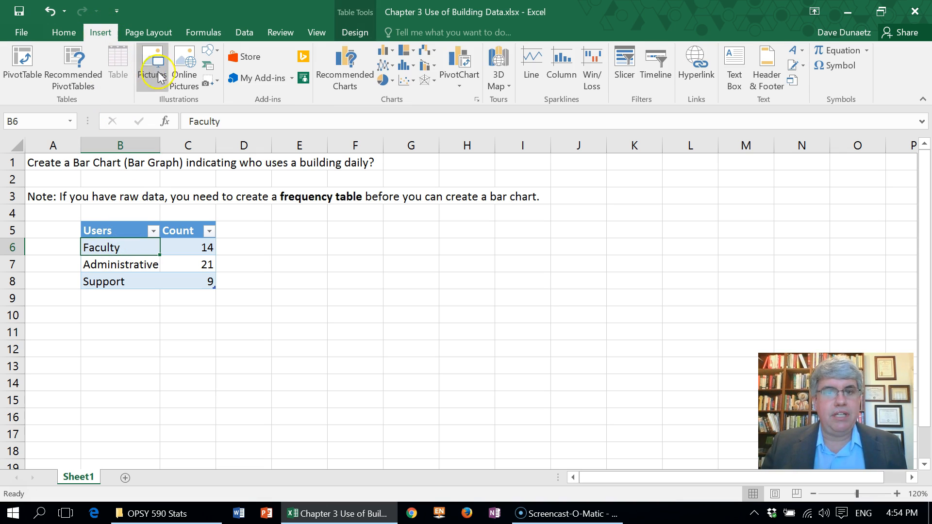
mouse_move(385, 58)
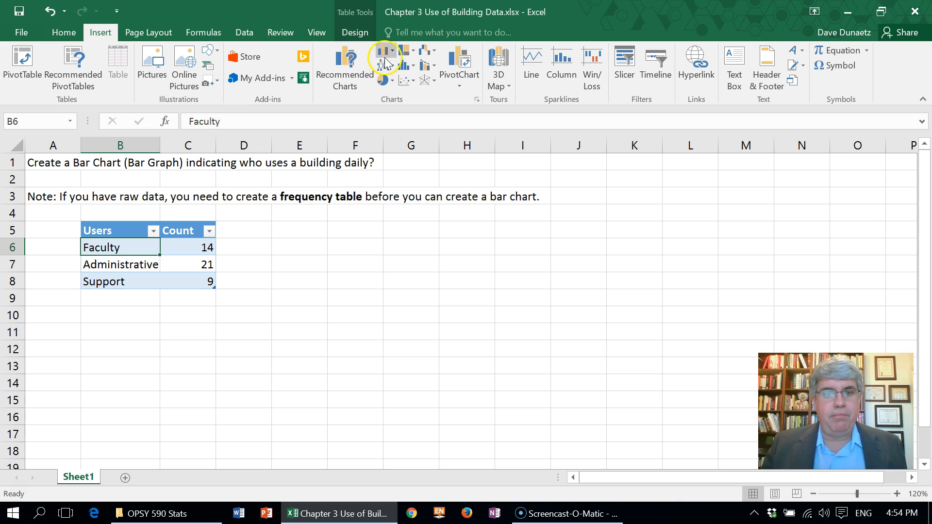
mouse_move(385, 54)
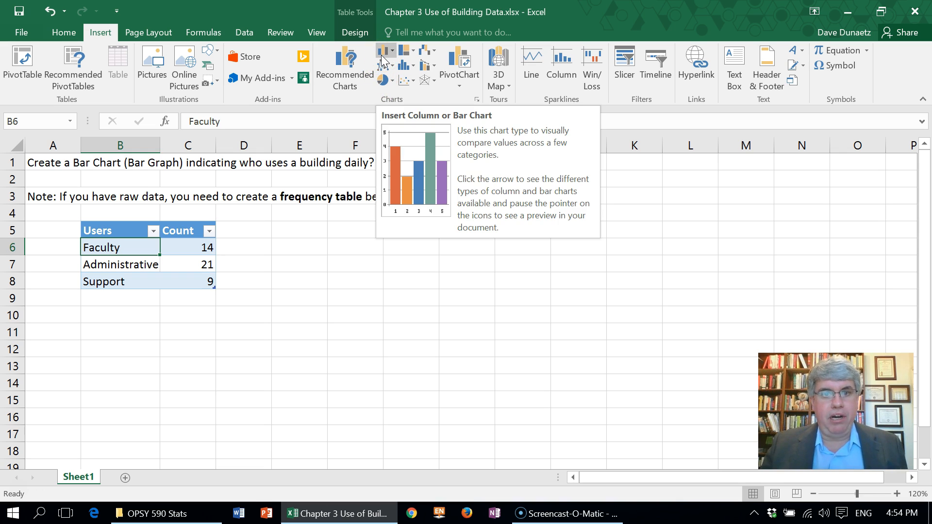
click(384, 50)
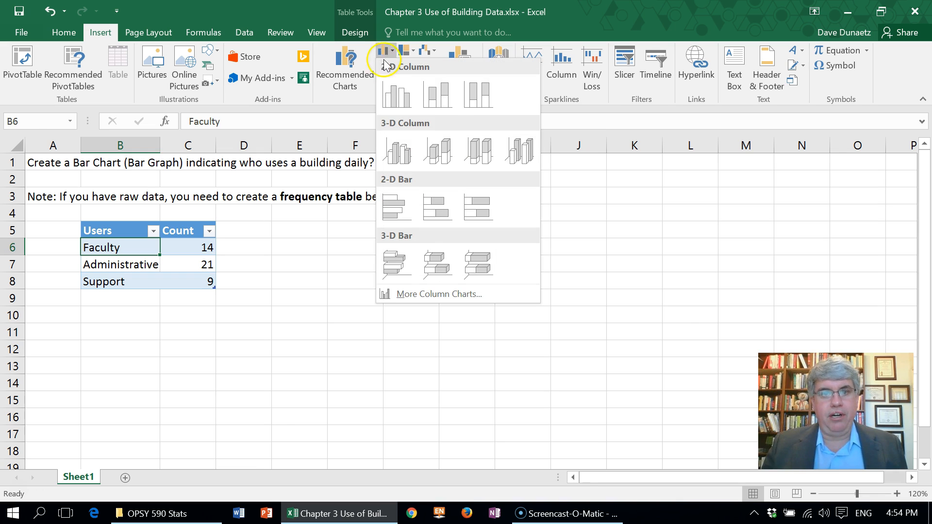
click(396, 93)
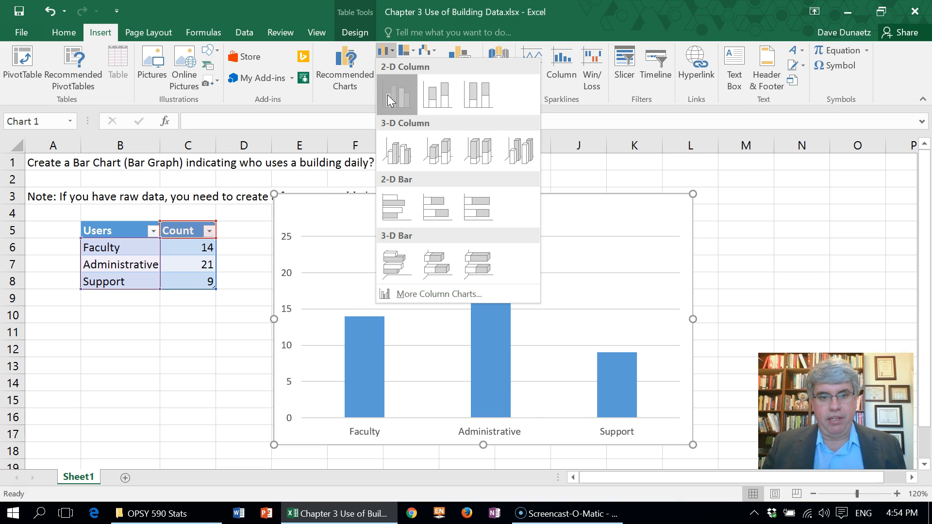
click(396, 93)
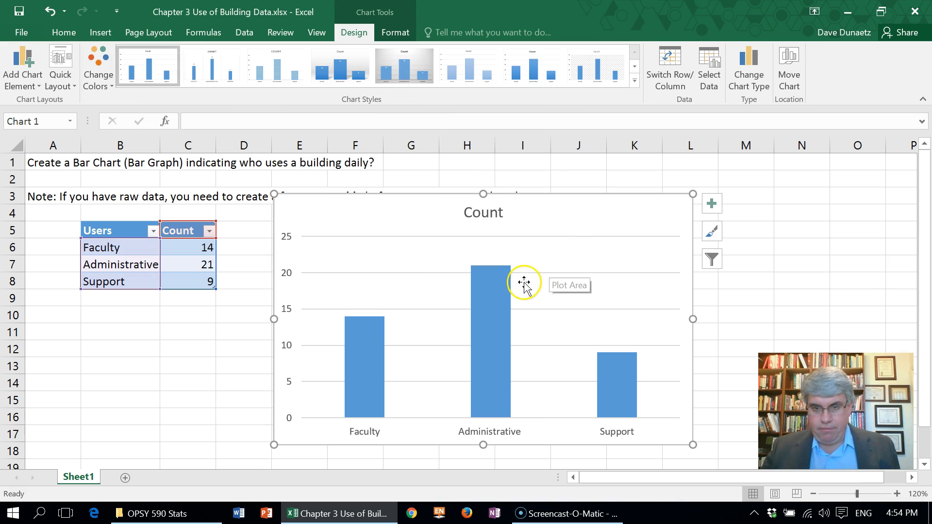
mouse_move(385, 354)
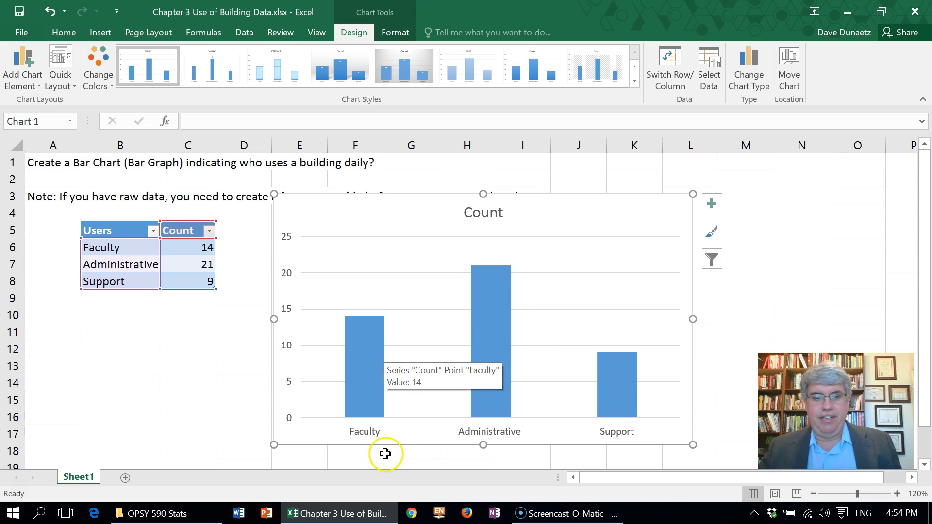
mouse_move(424, 318)
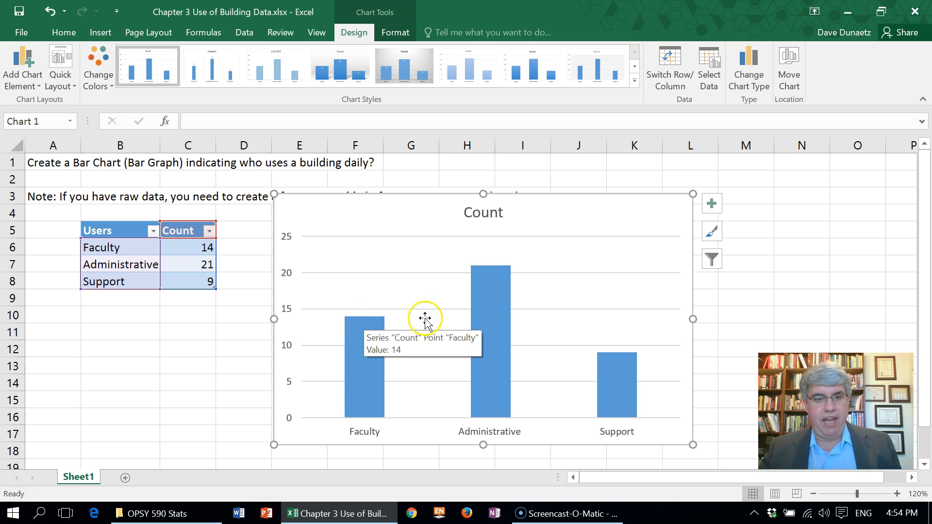
mouse_move(657, 378)
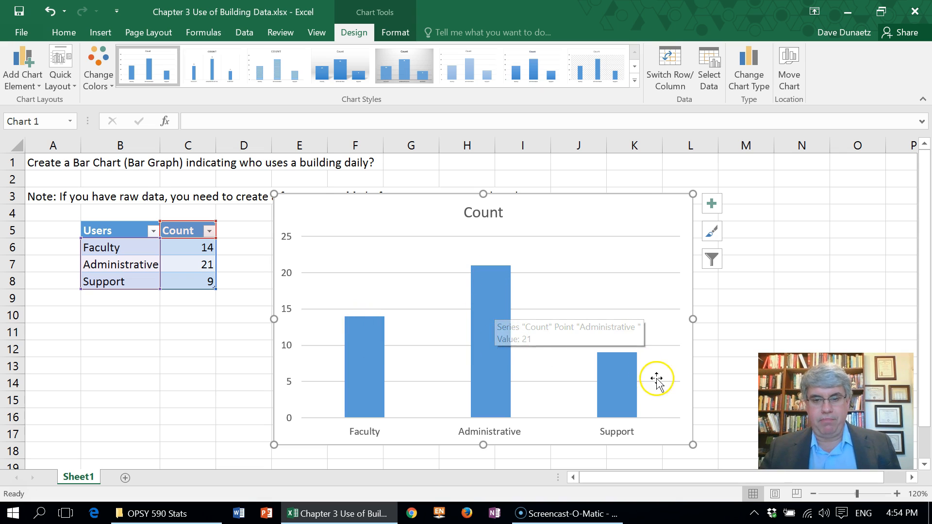
mouse_move(615, 362)
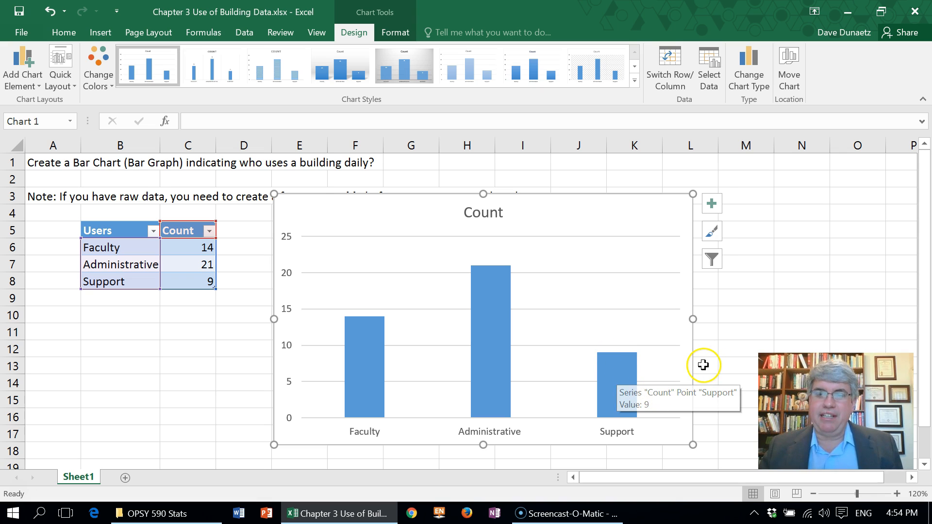
mouse_move(485, 221)
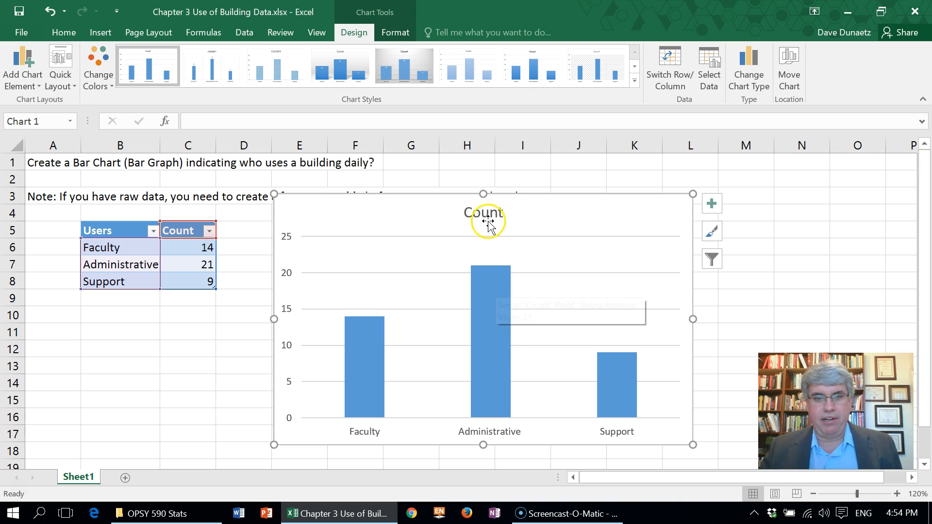
mouse_move(488, 214)
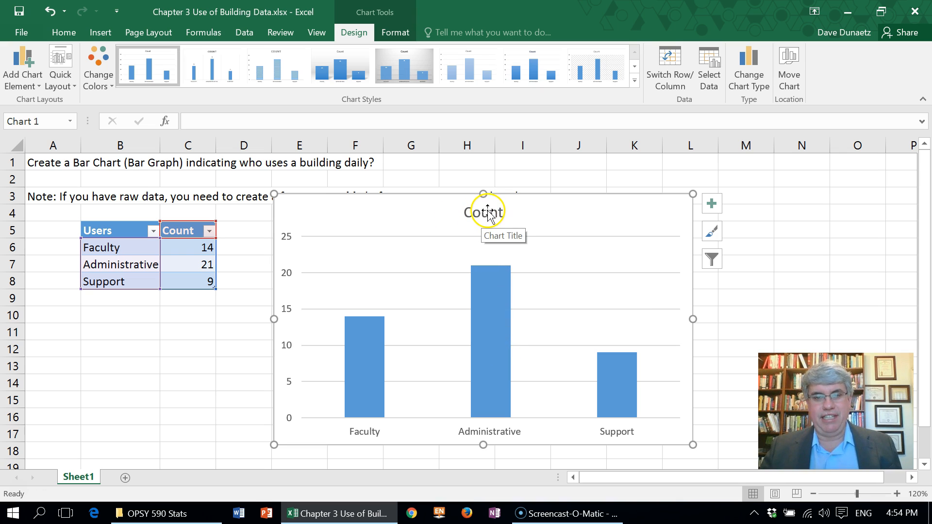
Replace the 'Count' chart title with 'Daily Use of the Building'.
click(485, 212)
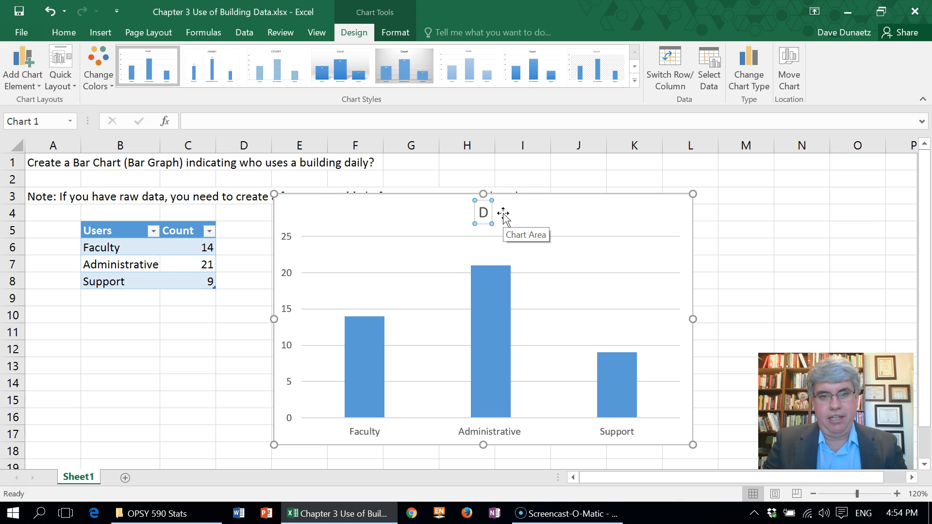
text(Daily Use of the Building)
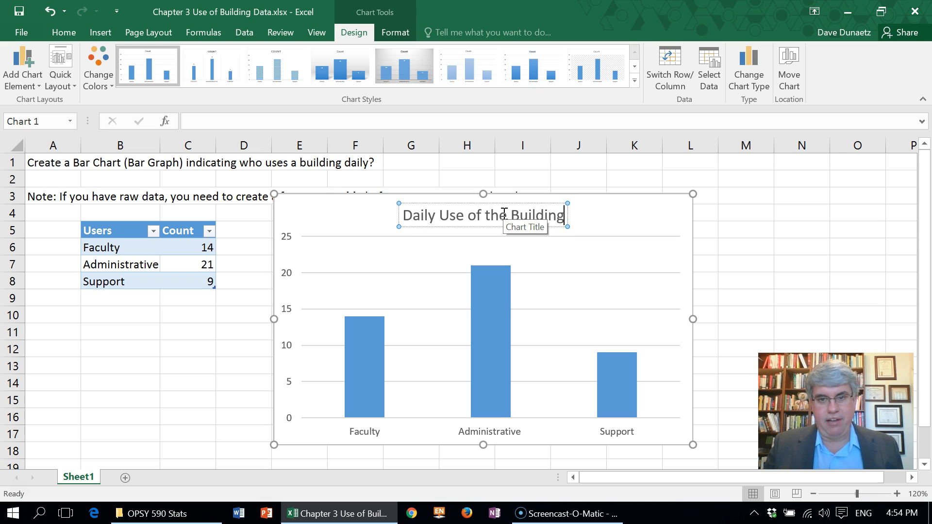
mouse_move(335, 303)
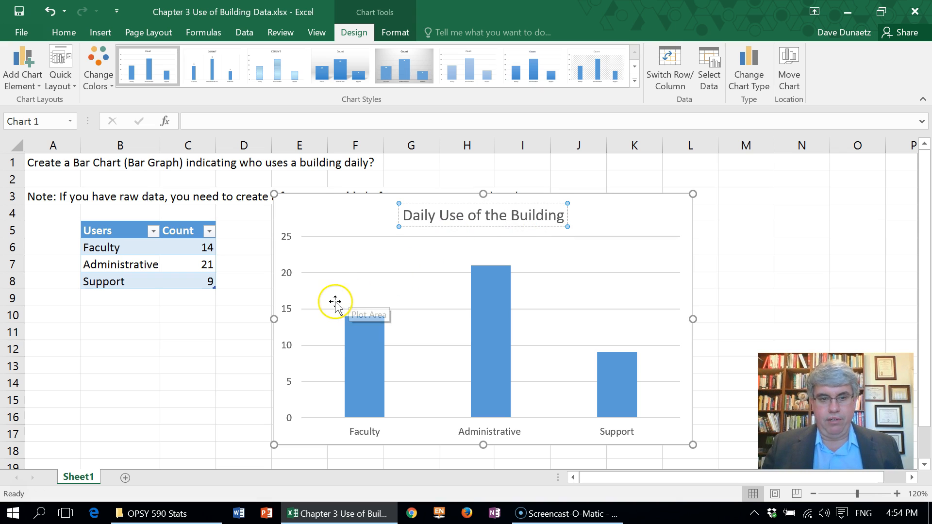
mouse_move(472, 440)
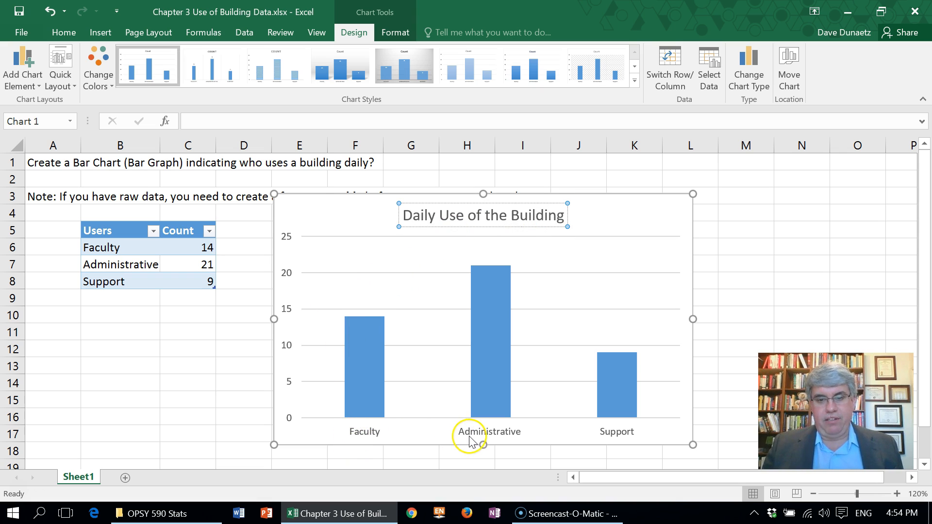
mouse_move(606, 425)
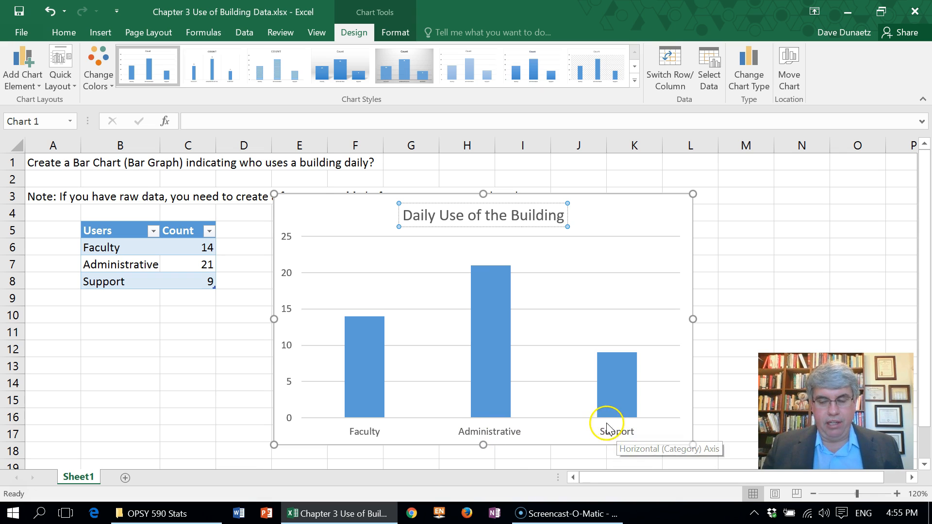
mouse_move(286, 349)
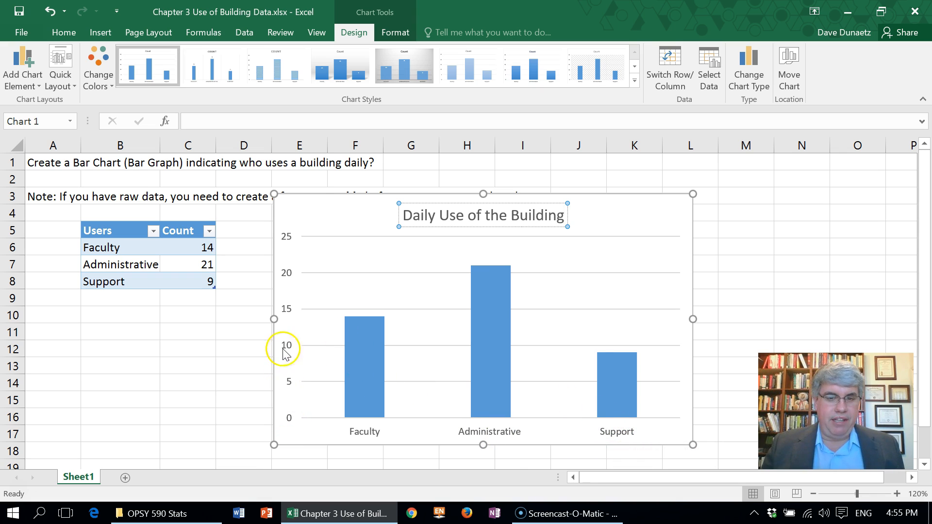
mouse_move(283, 262)
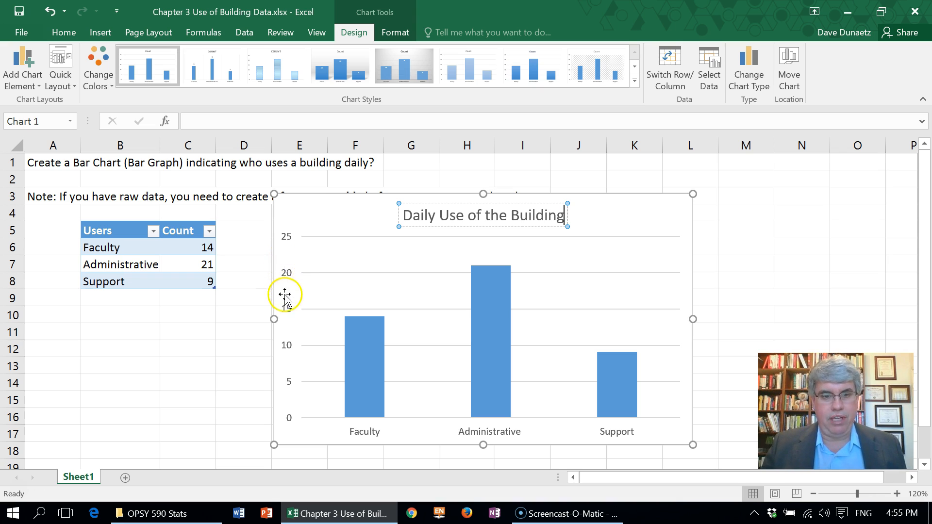
mouse_move(291, 309)
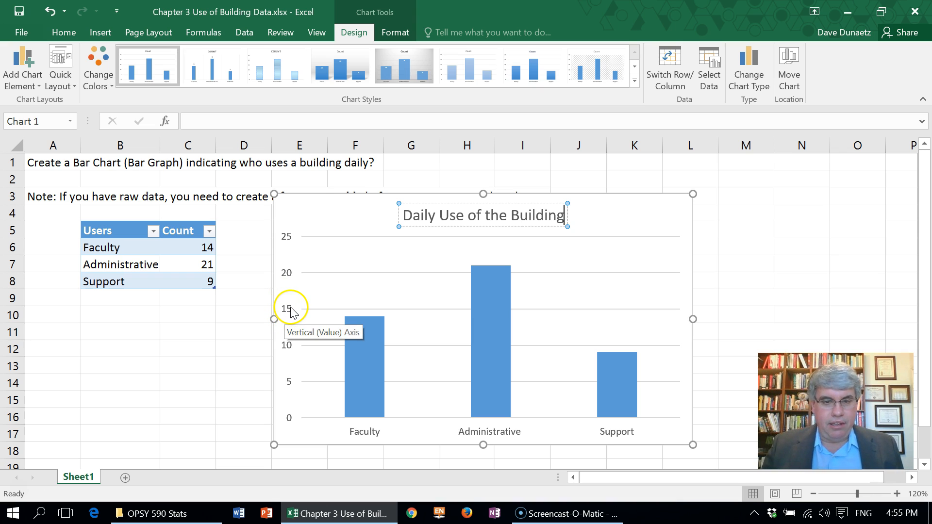
mouse_move(670, 276)
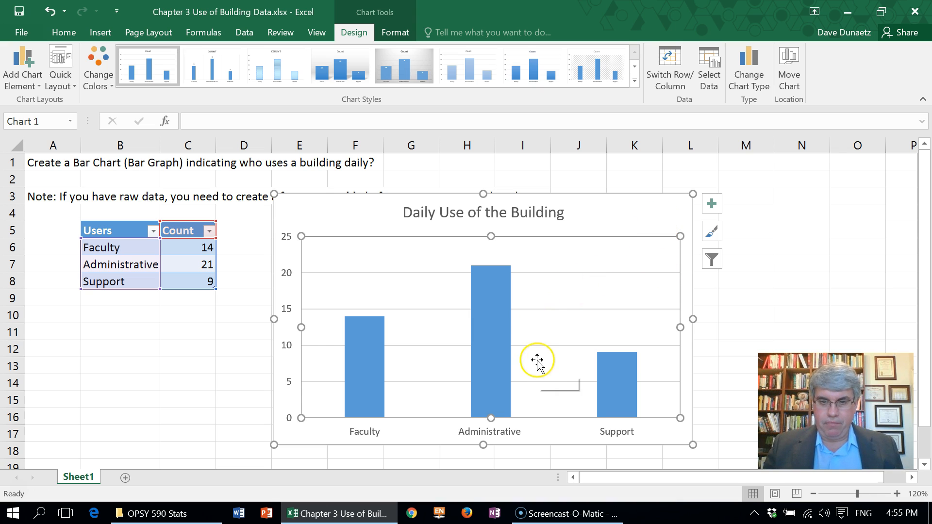
mouse_move(711, 202)
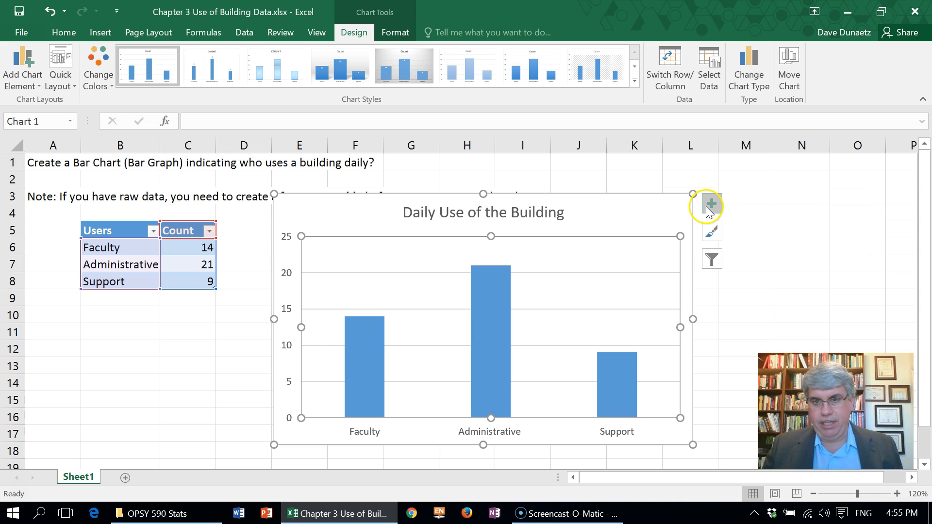
Enable Axis Titles from Chart Elements to add placeholder titles on both axes.
click(711, 205)
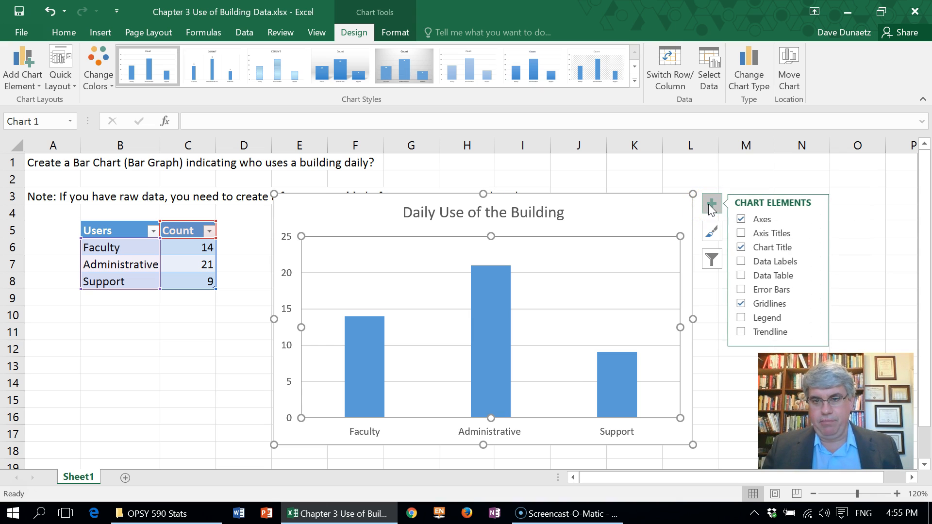
mouse_move(773, 233)
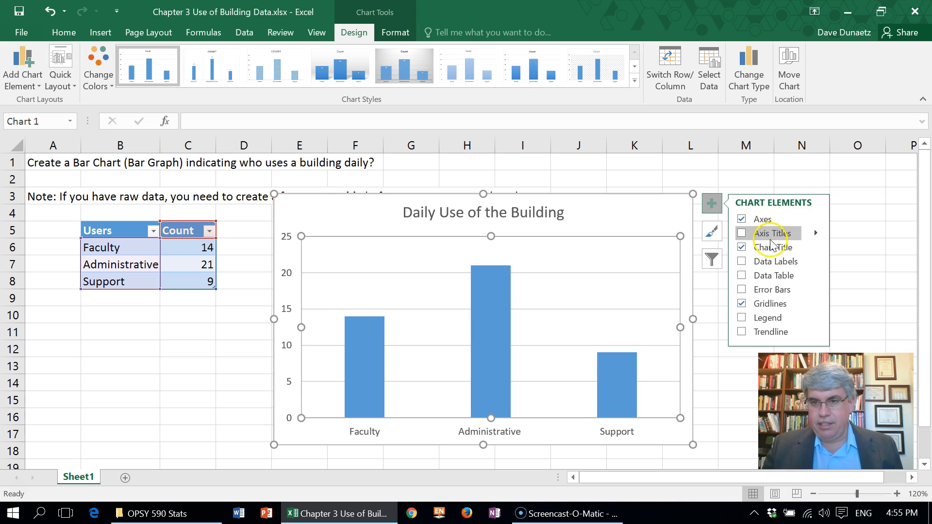
click(741, 233)
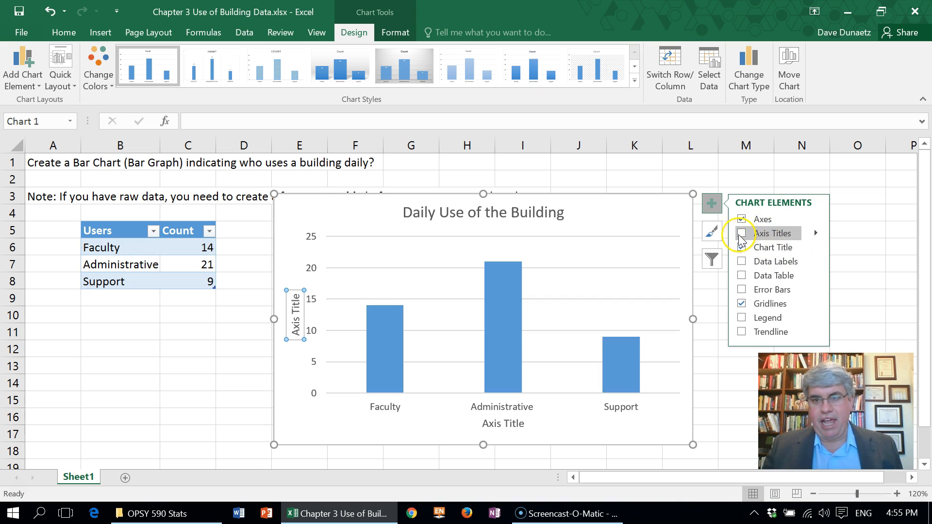
click(742, 219)
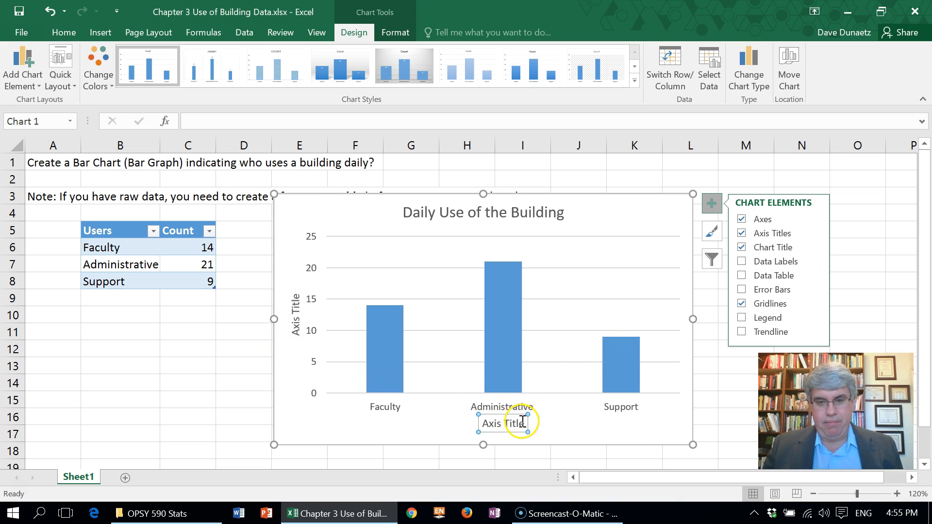
Title the horizontal axis 'Type of Personnel' and the vertical axis 'Daily Users'.
click(507, 424)
text(Type of Personnel)
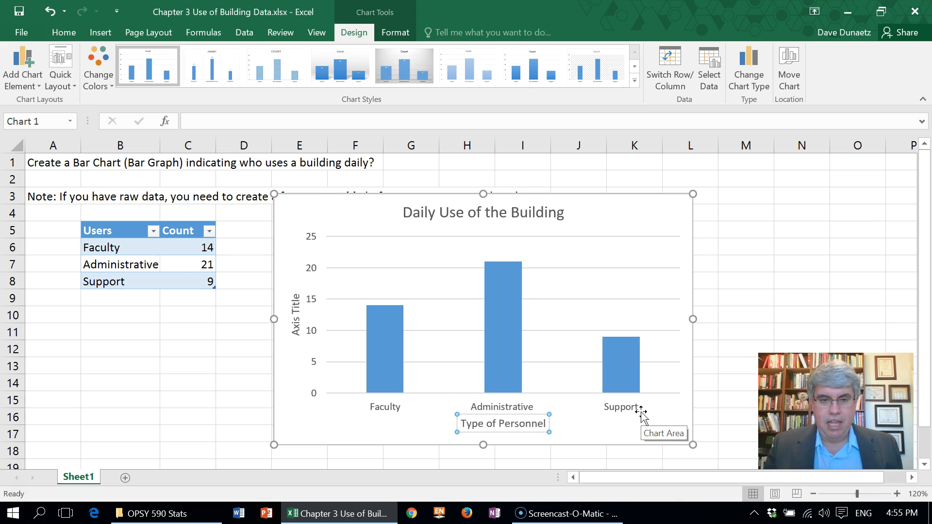
mouse_move(556, 397)
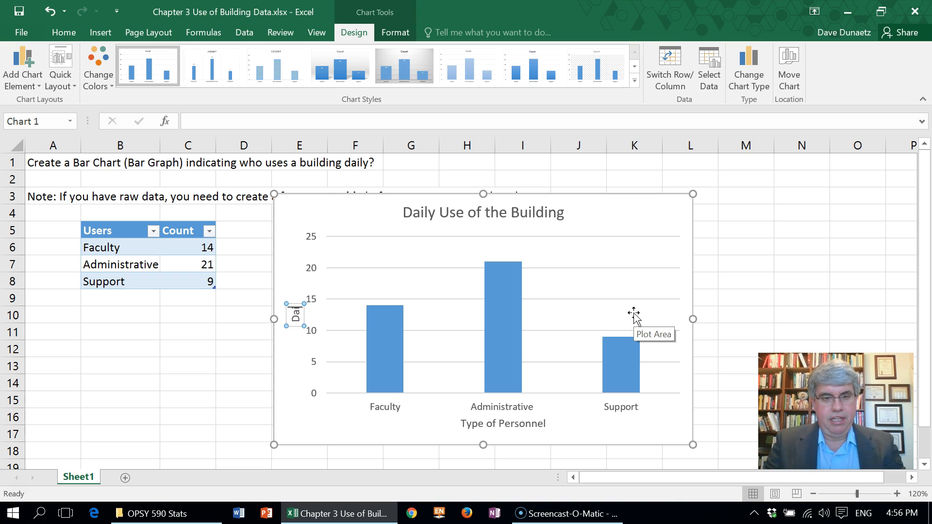
text(Daily Users)
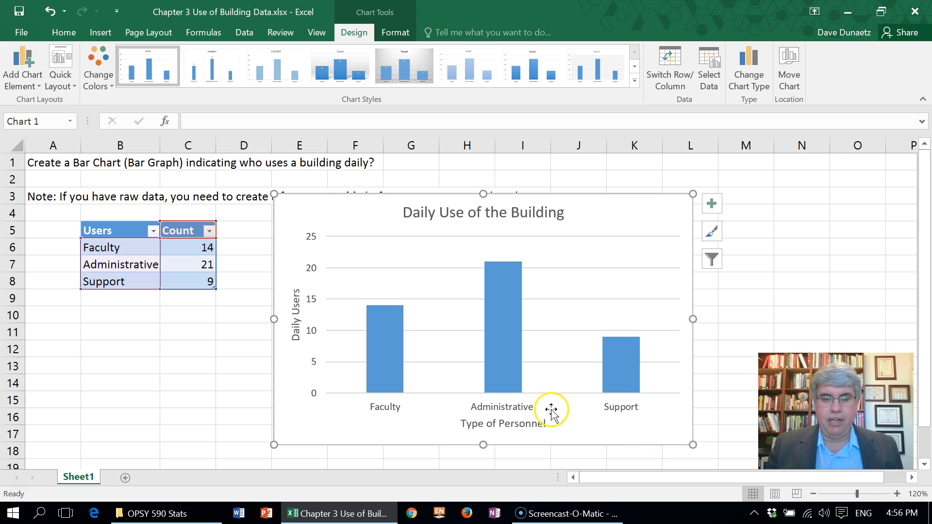
mouse_move(661, 420)
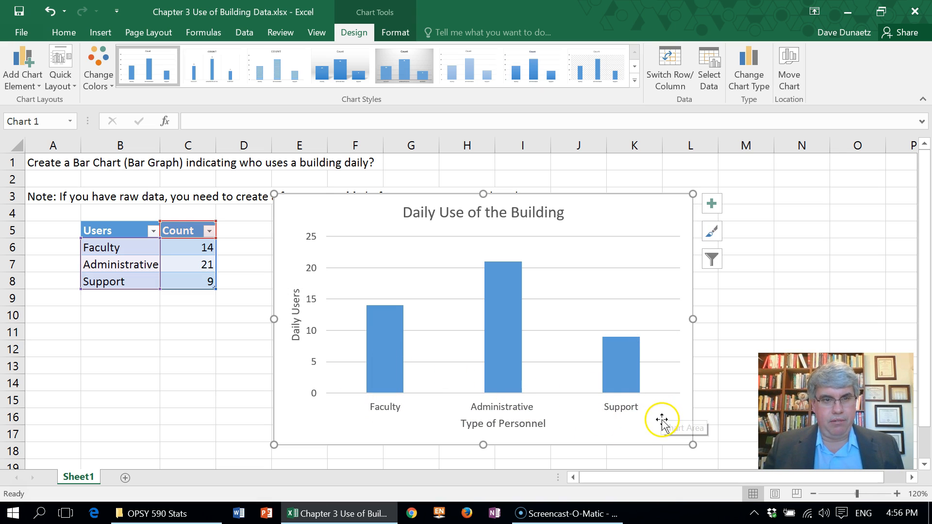
mouse_move(662, 422)
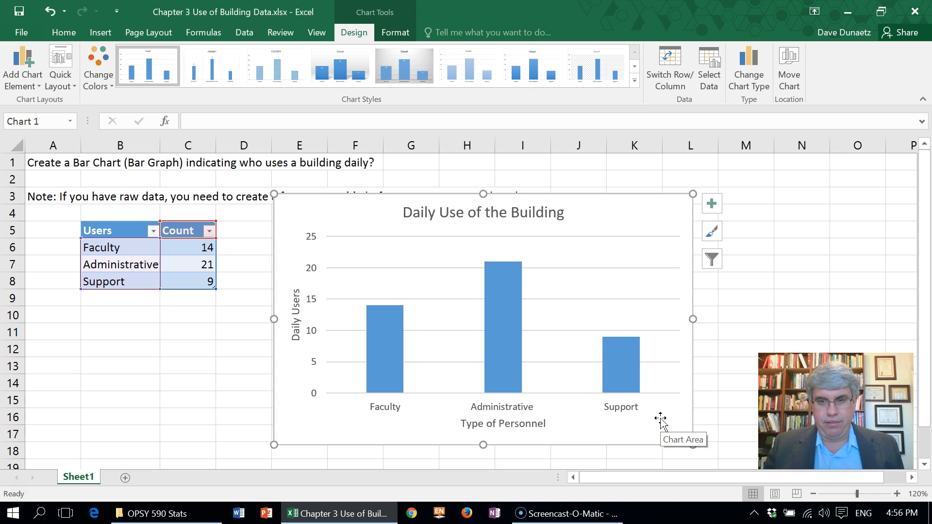
Set the 'Daily Users' axis title's text direction to Horizontal via Format Axis Title alignment.
click(744, 297)
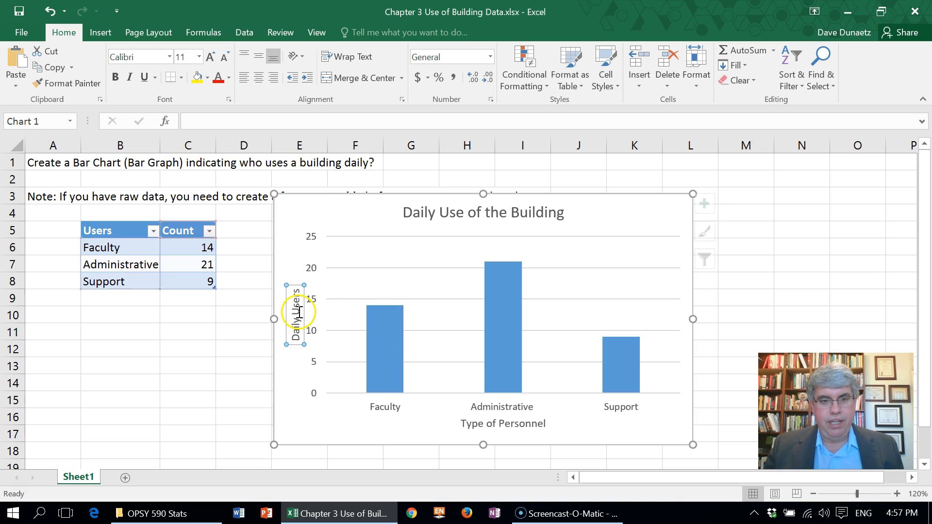
click(295, 319)
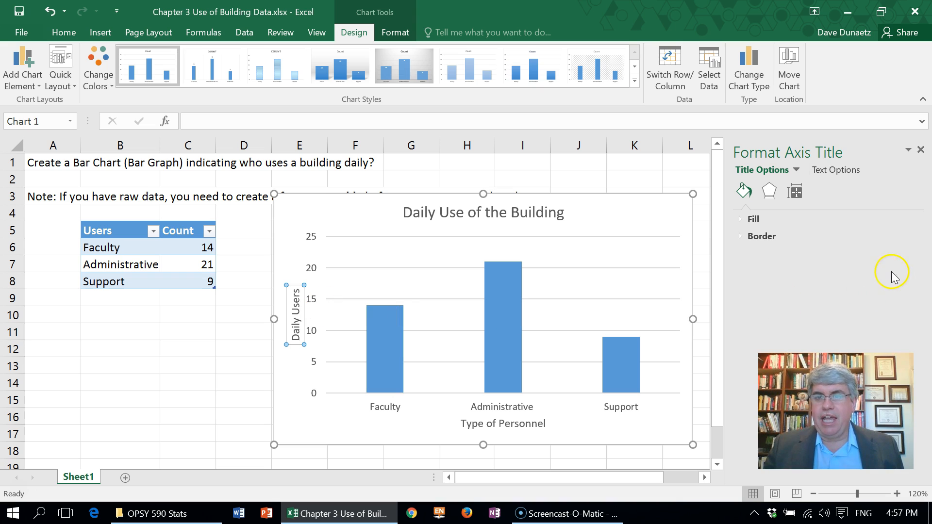
mouse_move(805, 207)
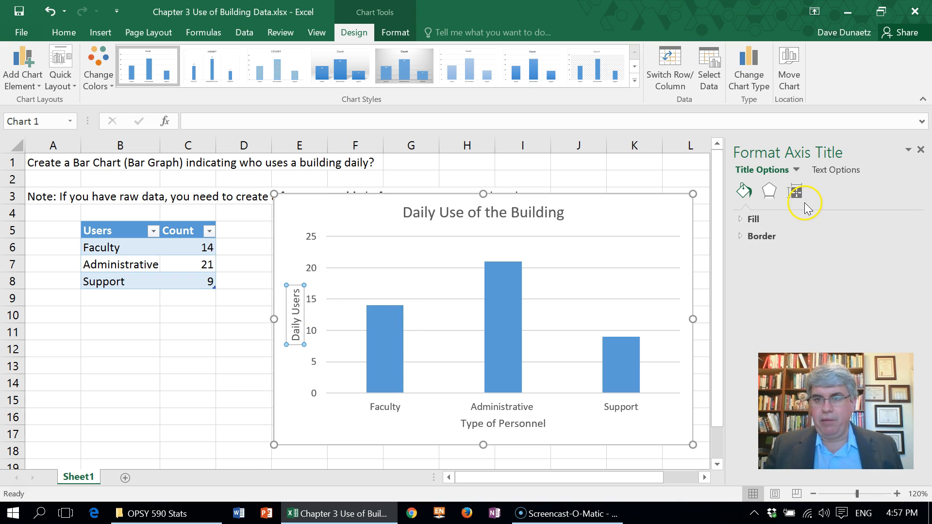
mouse_move(795, 191)
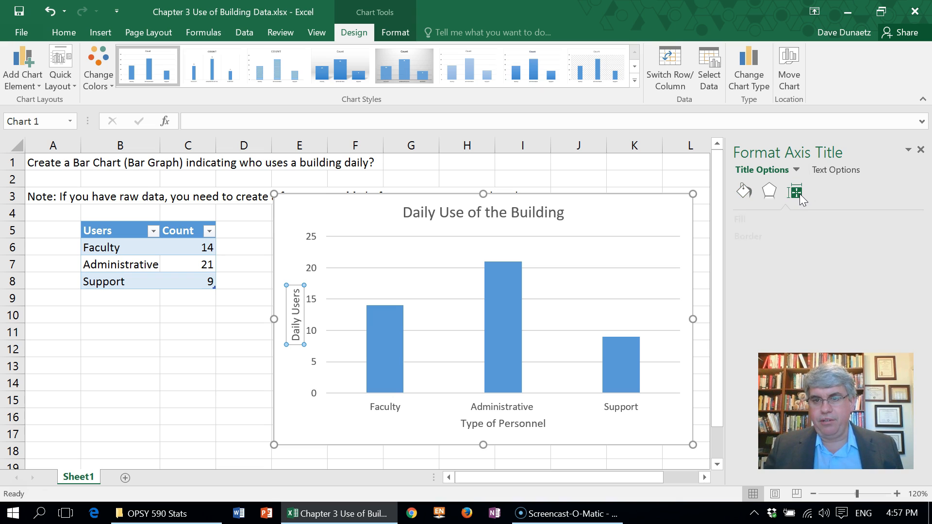
click(795, 190)
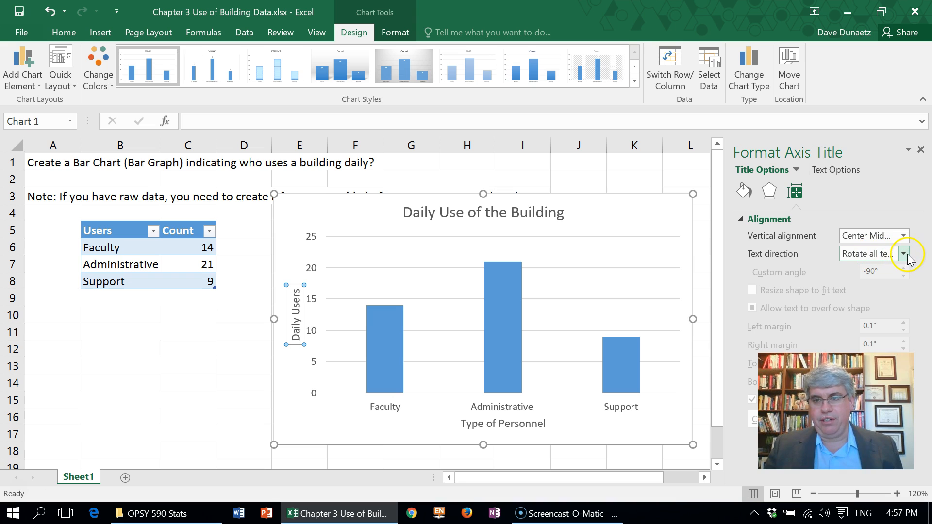
click(902, 254)
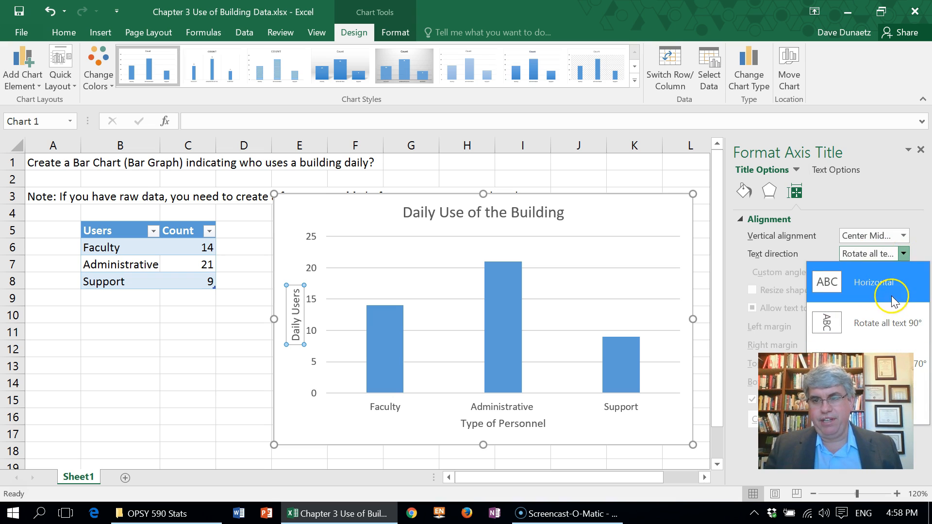
click(876, 282)
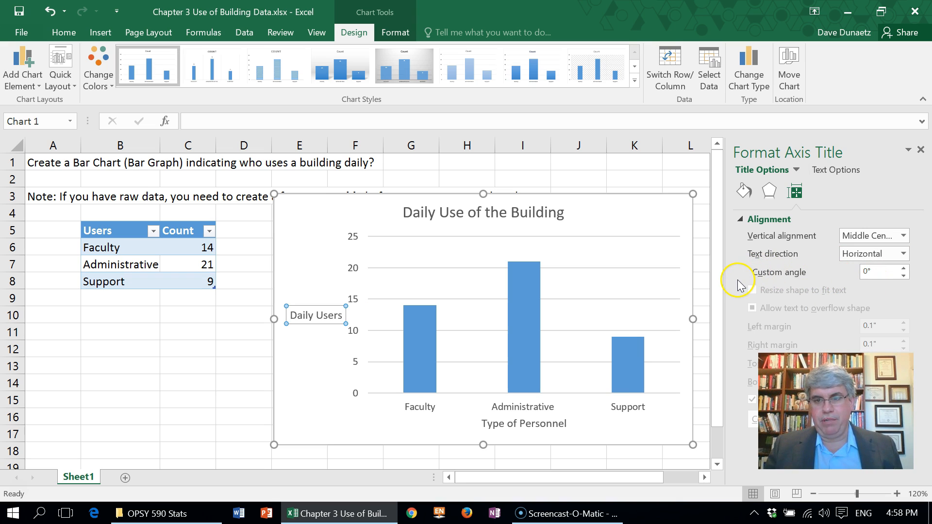
mouse_move(722, 333)
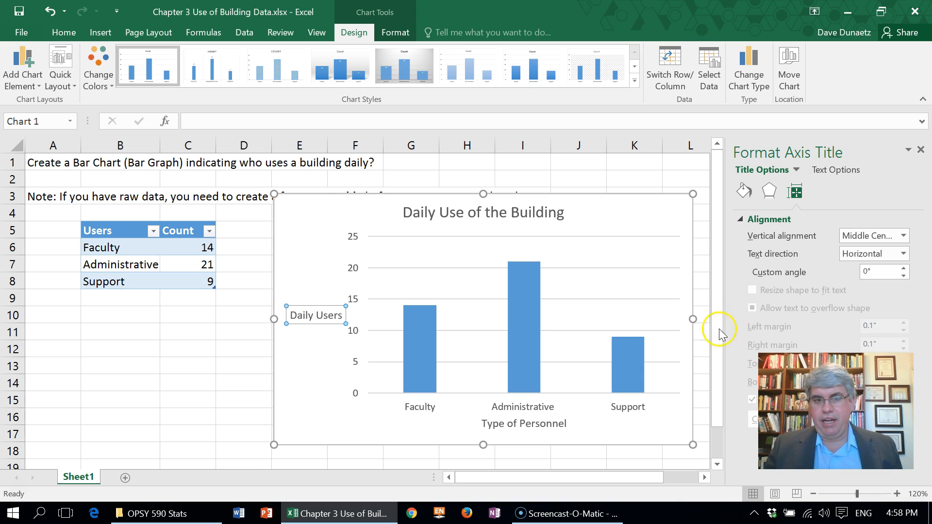
click(243, 400)
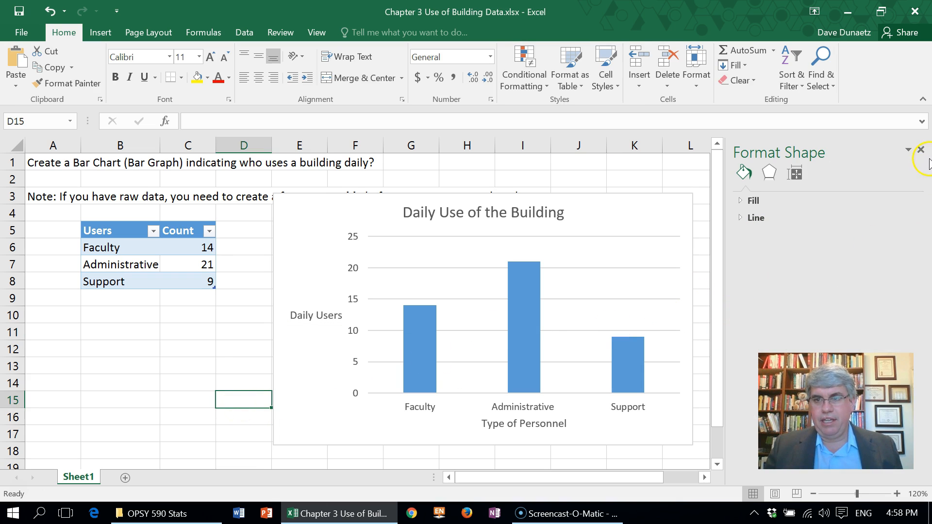
Close the formatting pane and select the chart to shrink it.
click(925, 149)
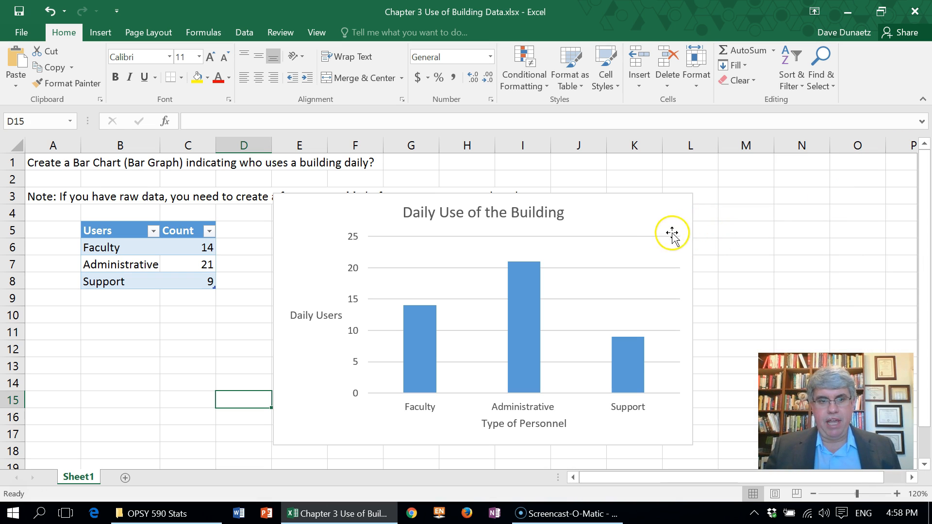
click(672, 232)
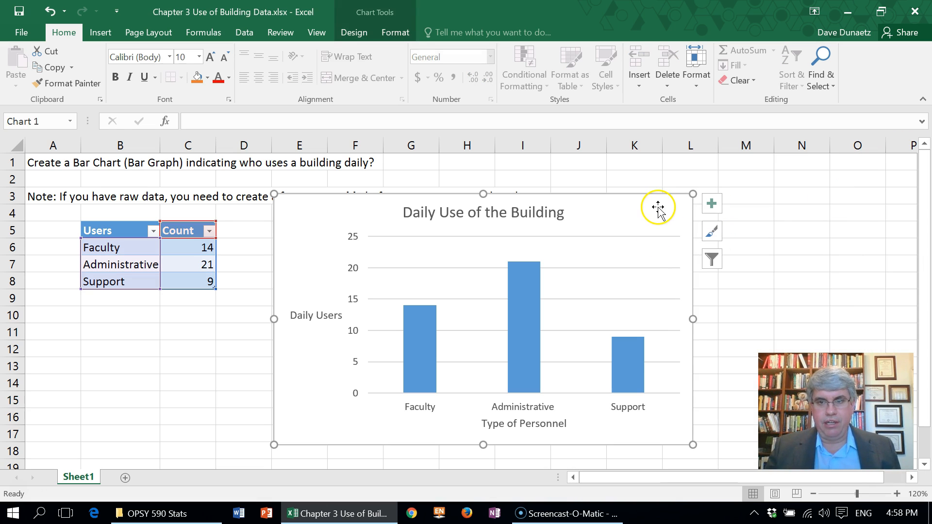
mouse_move(689, 195)
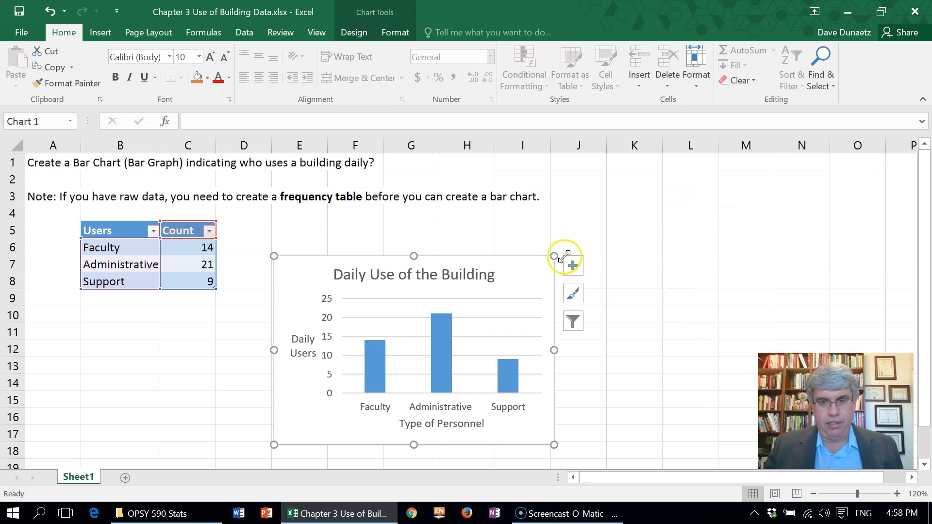
mouse_move(602, 397)
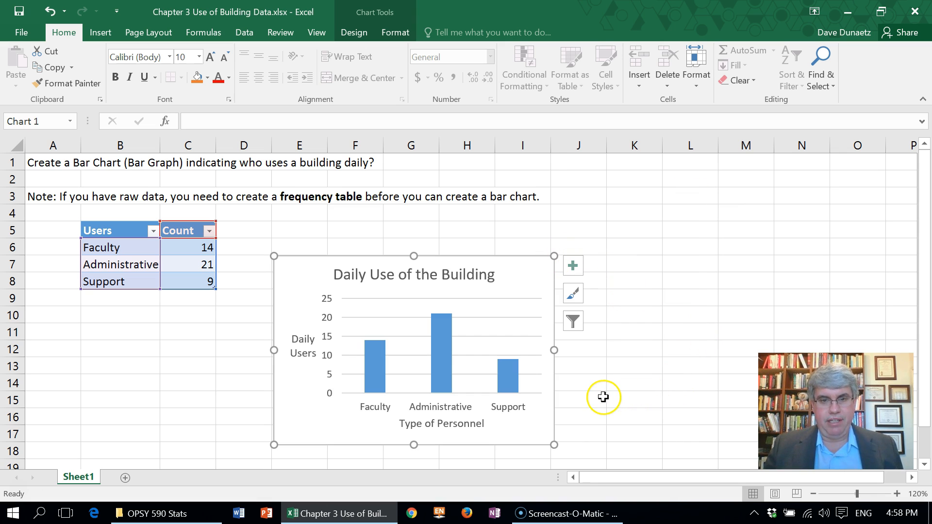